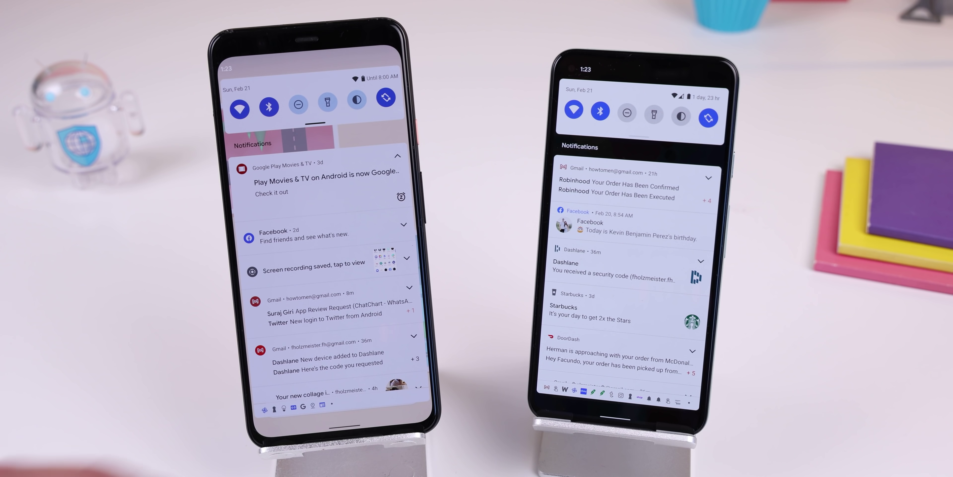
pyautogui.scroll(-3)
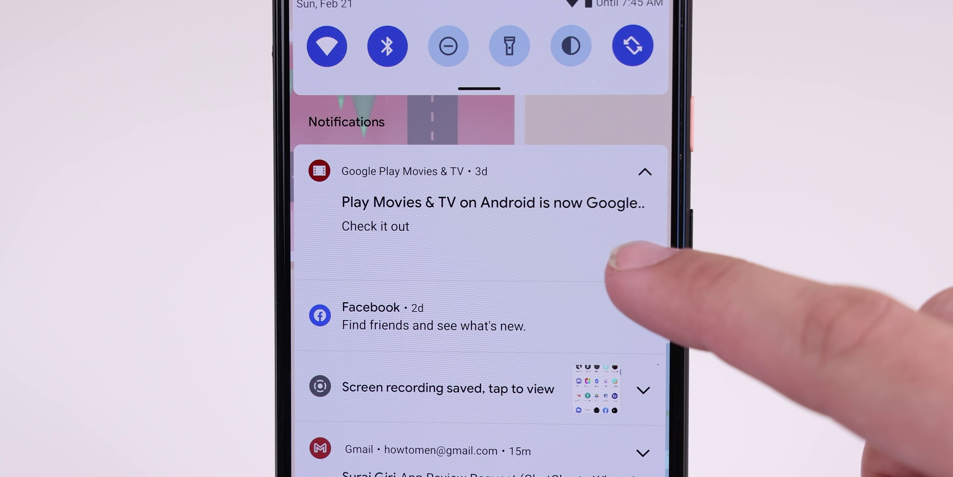
pyautogui.scroll(-3)
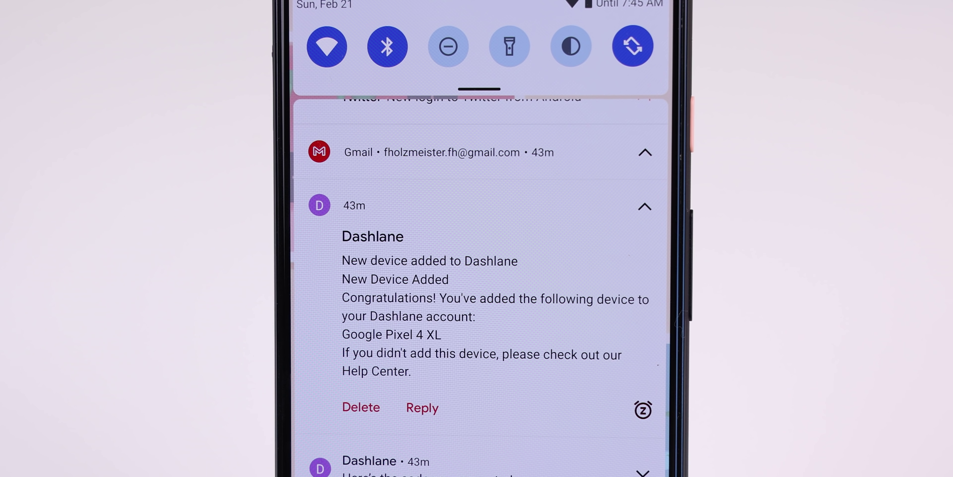